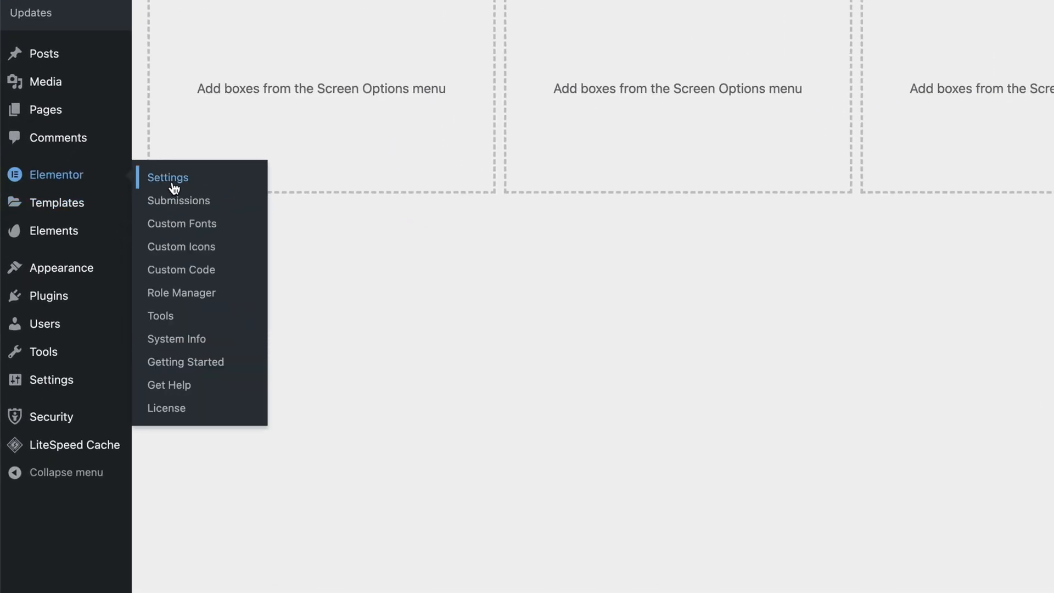
# Show Elementor's Integrations settings with the empty reCAPTCHA V3 key fields.
pyautogui.click(167, 177)
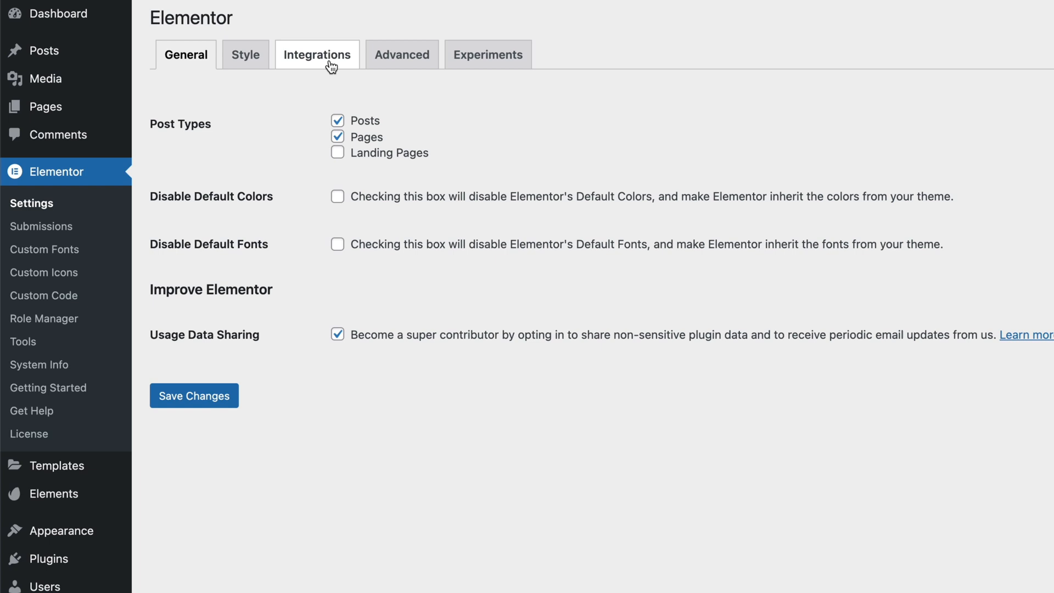
pyautogui.click(316, 54)
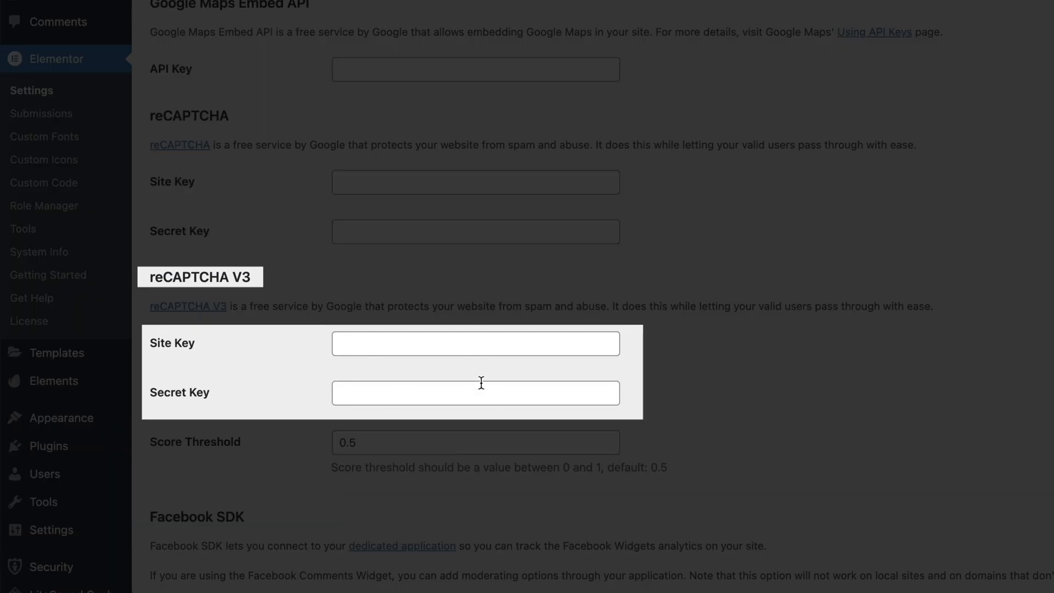
pyautogui.moveTo(1038, 16)
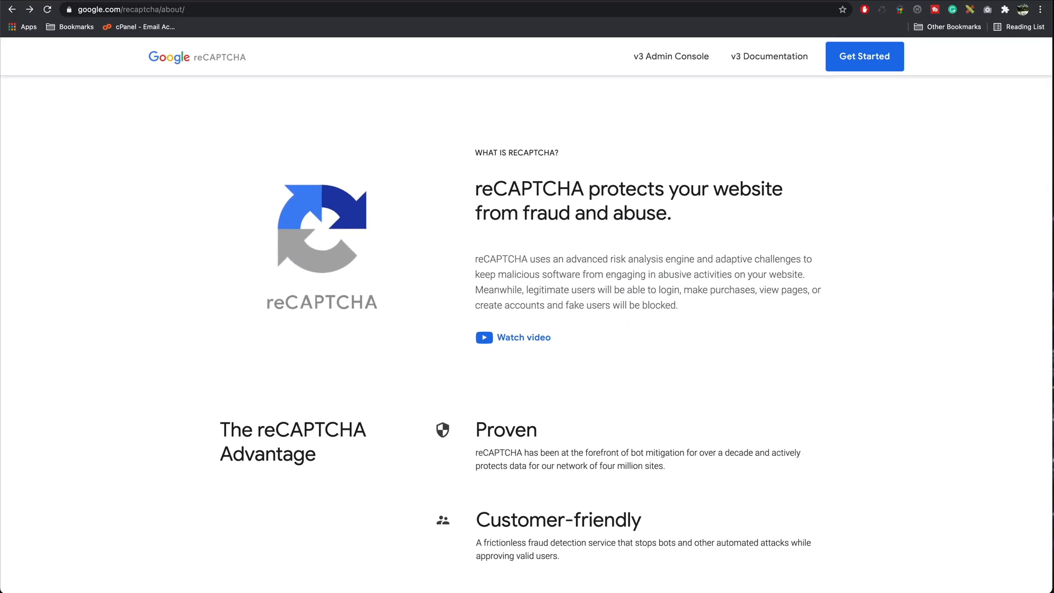
pyautogui.moveTo(89, 23)
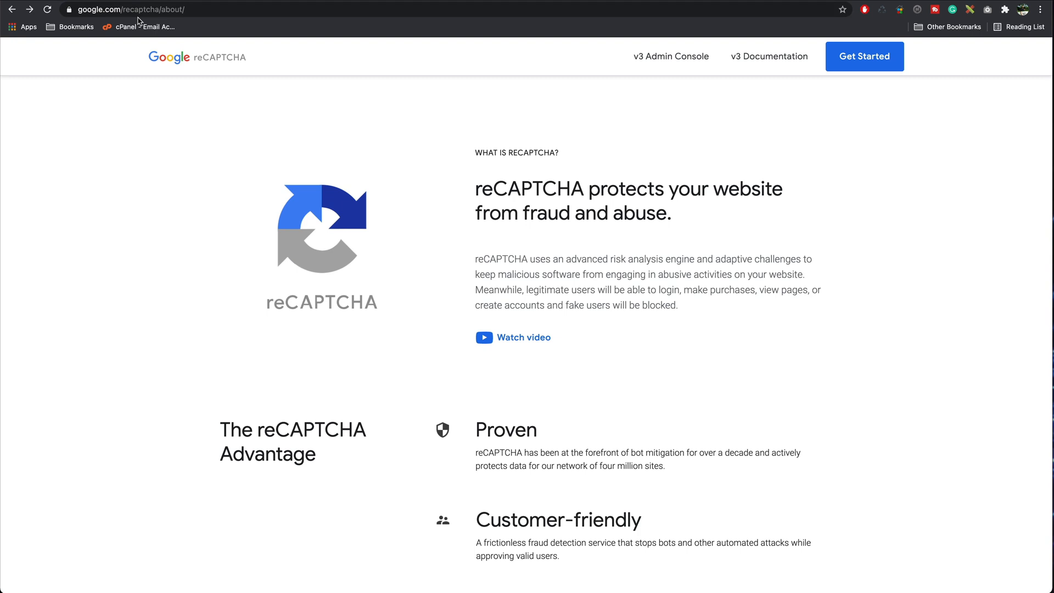
pyautogui.moveTo(519, 88)
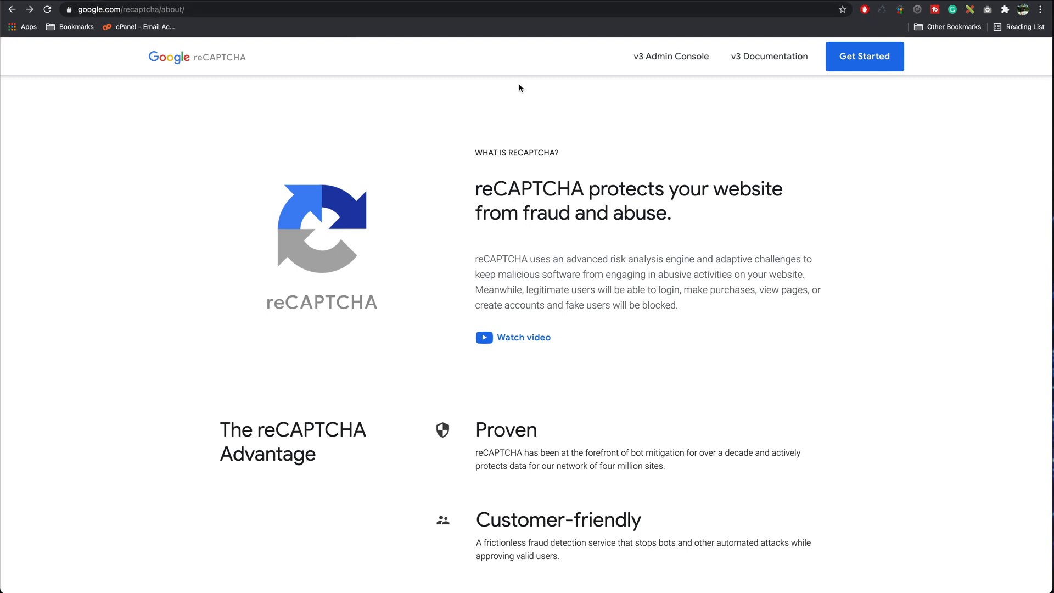
pyautogui.moveTo(670, 56)
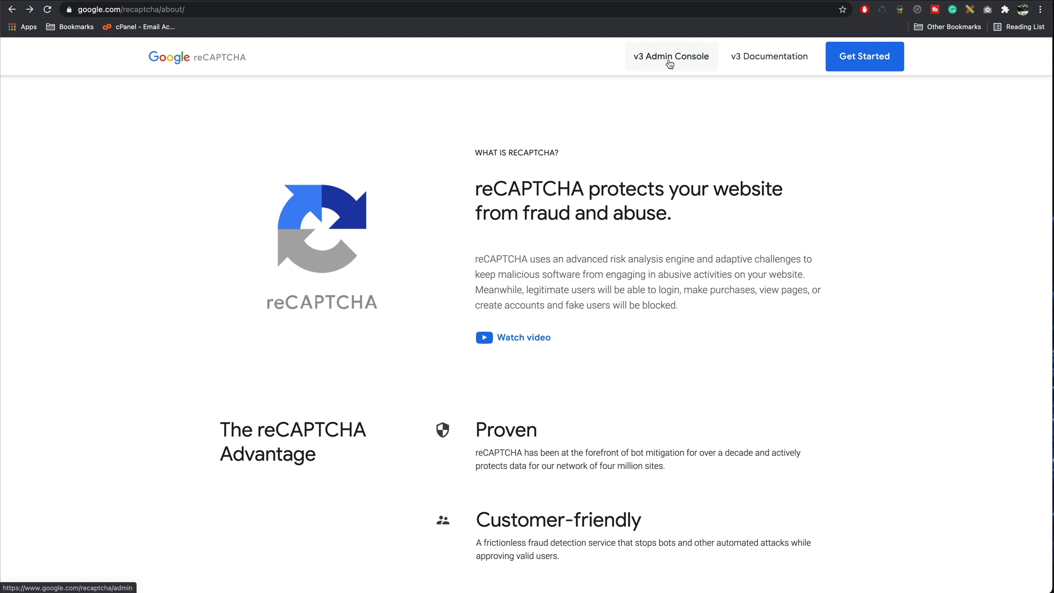
# Go to the reCAPTCHA v3 Admin Console listing the account's registered sites.
pyautogui.click(670, 56)
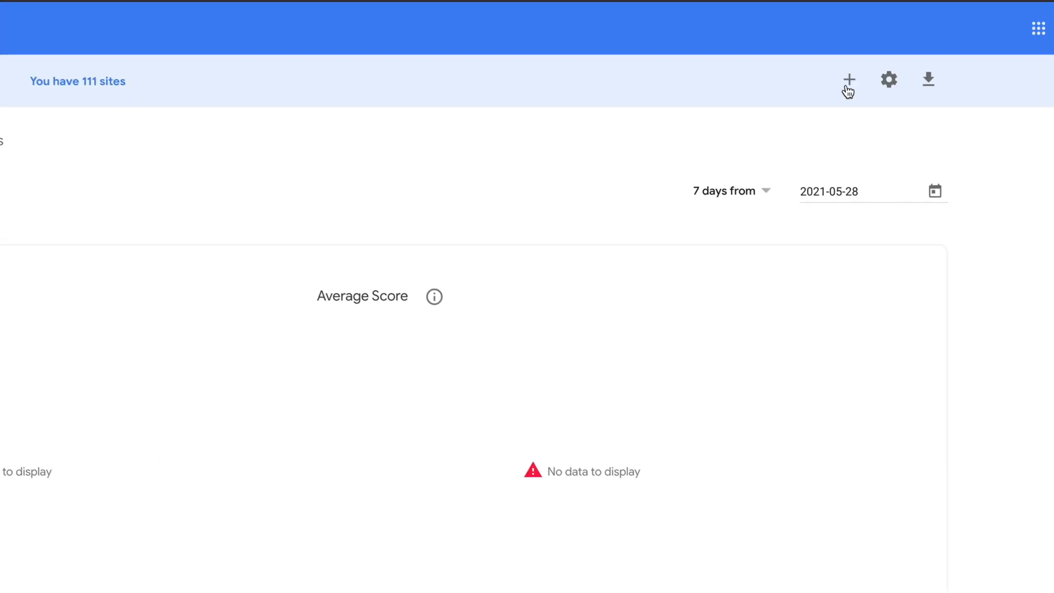
# Start a new site with label and domain valerieprice-westceramics.co.uk and type reCAPTCHA v3.
pyautogui.click(848, 79)
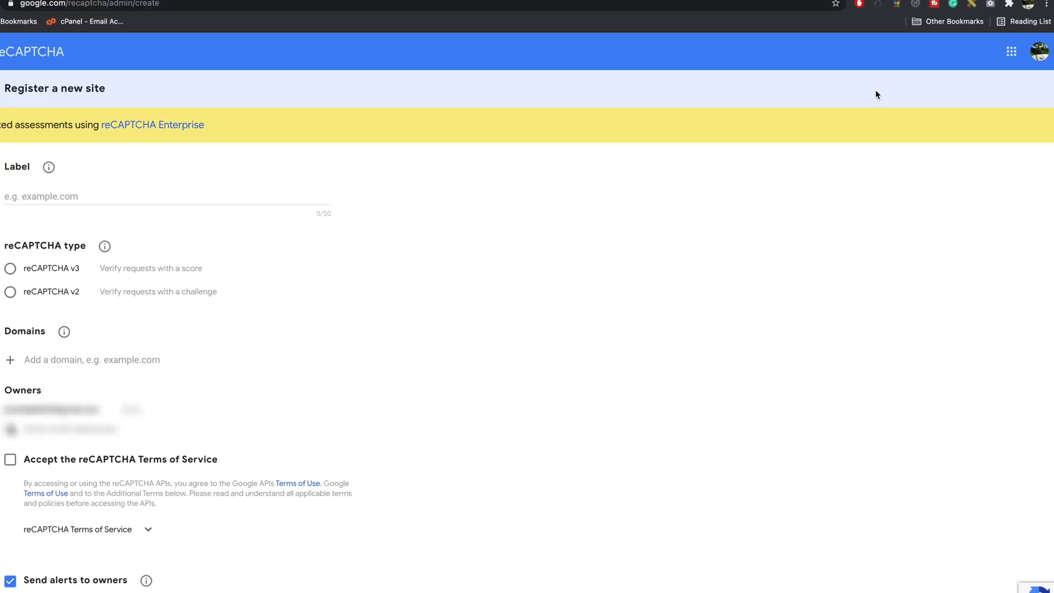
pyautogui.scroll(-3)
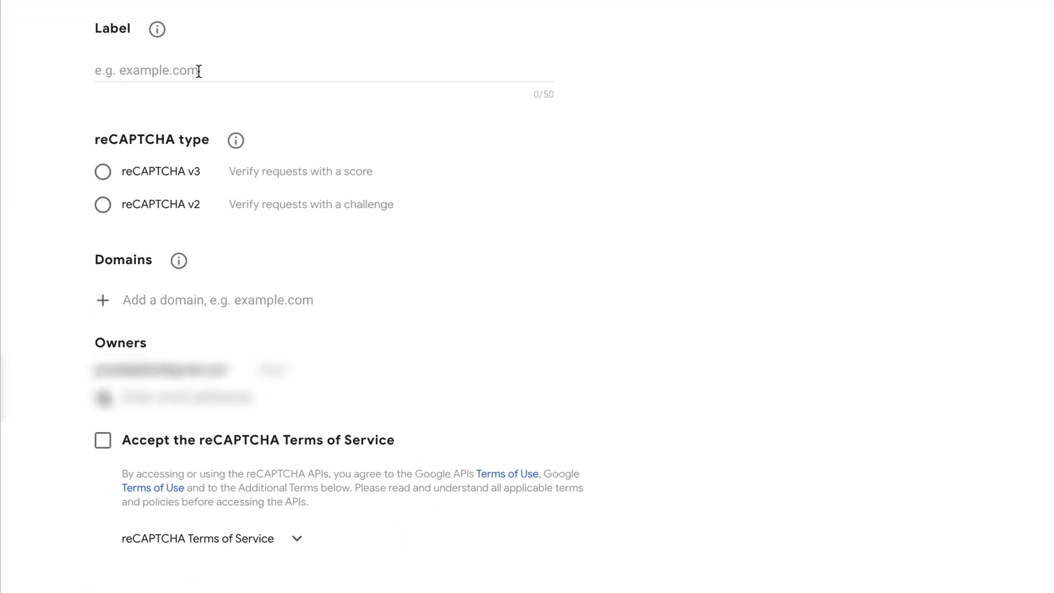
pyautogui.write('https://valerieprice-westceramics.co.uk/')
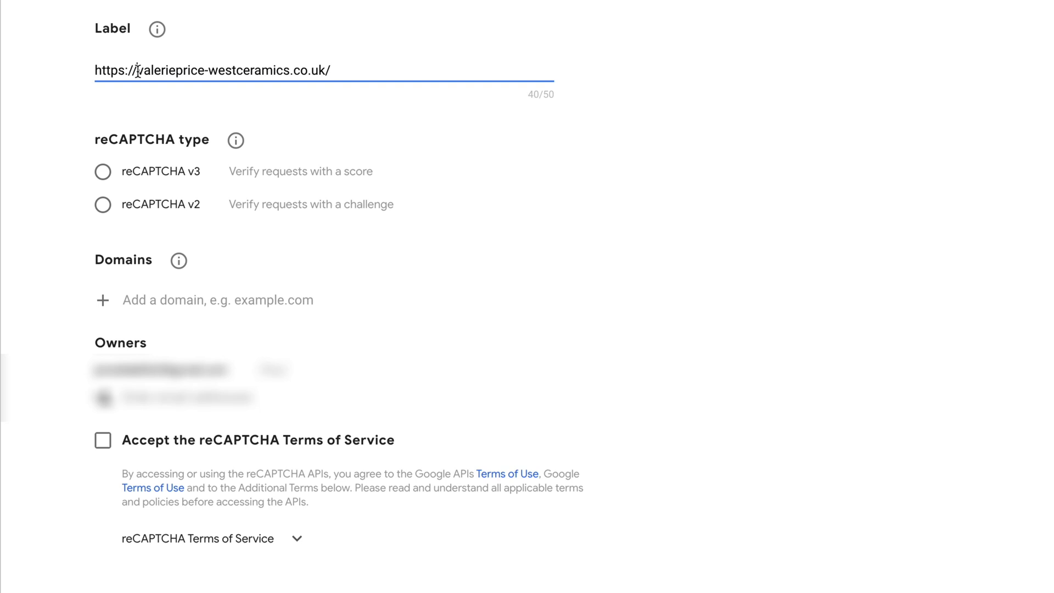
pyautogui.write('valerieprice-westceramics.co.uk')
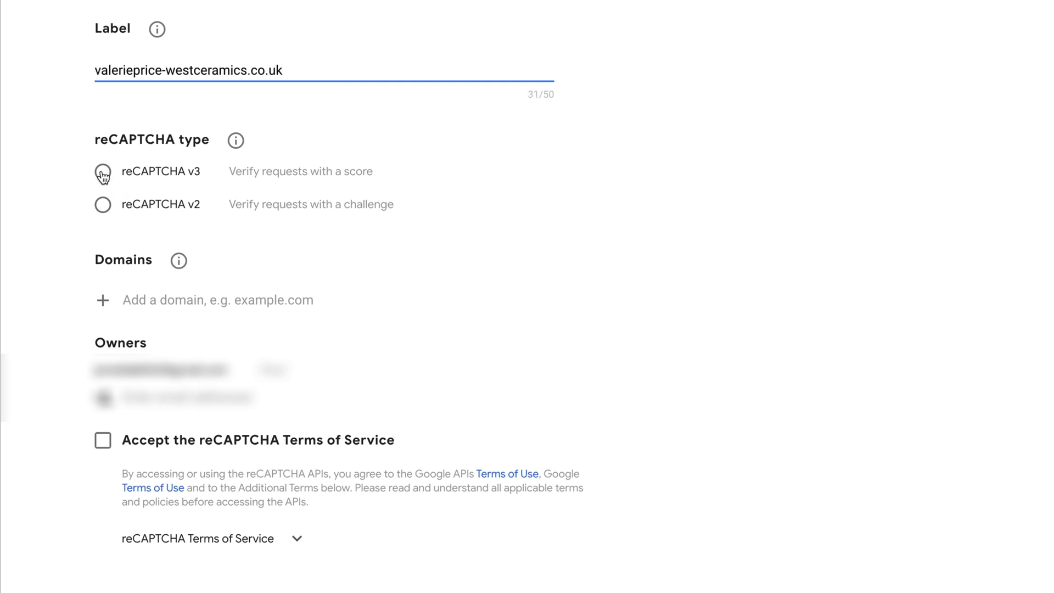
pyautogui.click(102, 172)
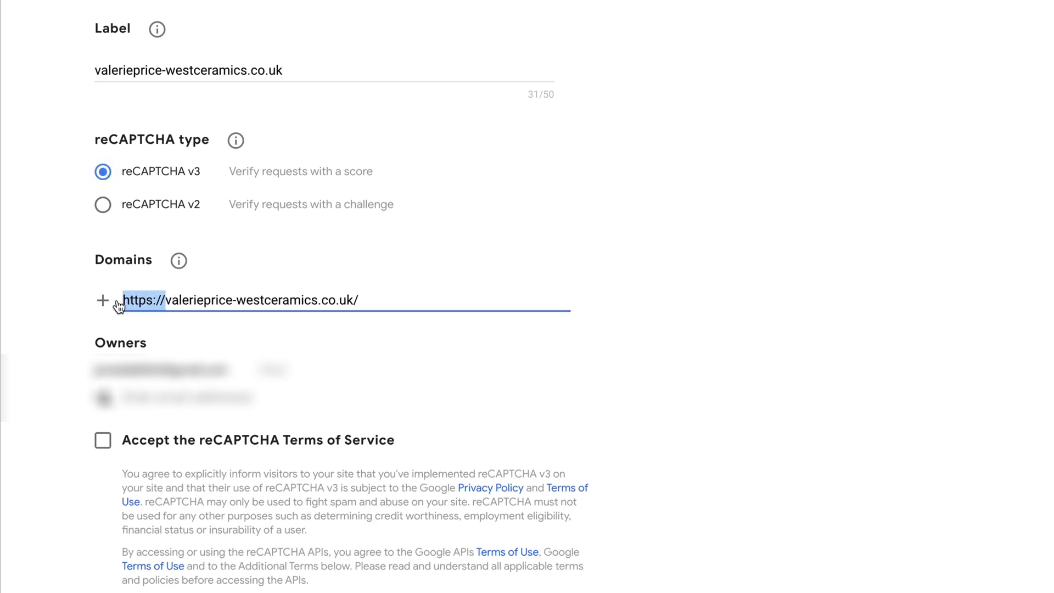
# Add the domain valerieprice-westceramics.co.uk, disable owner alerts and accept the Terms of Service.
pyautogui.write('valerieprice-westceramics.co.uk')
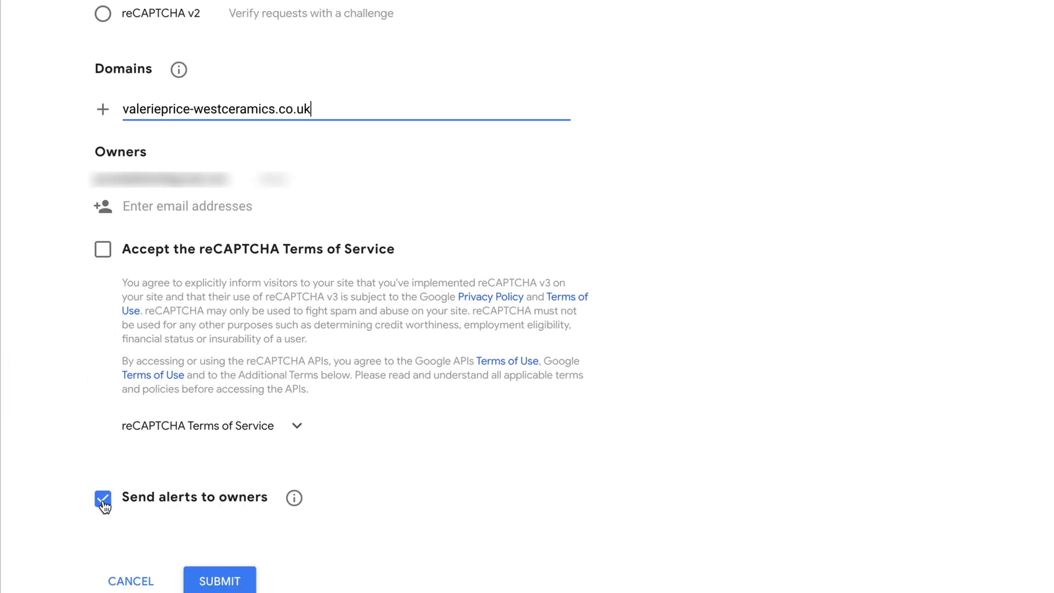
pyautogui.click(103, 498)
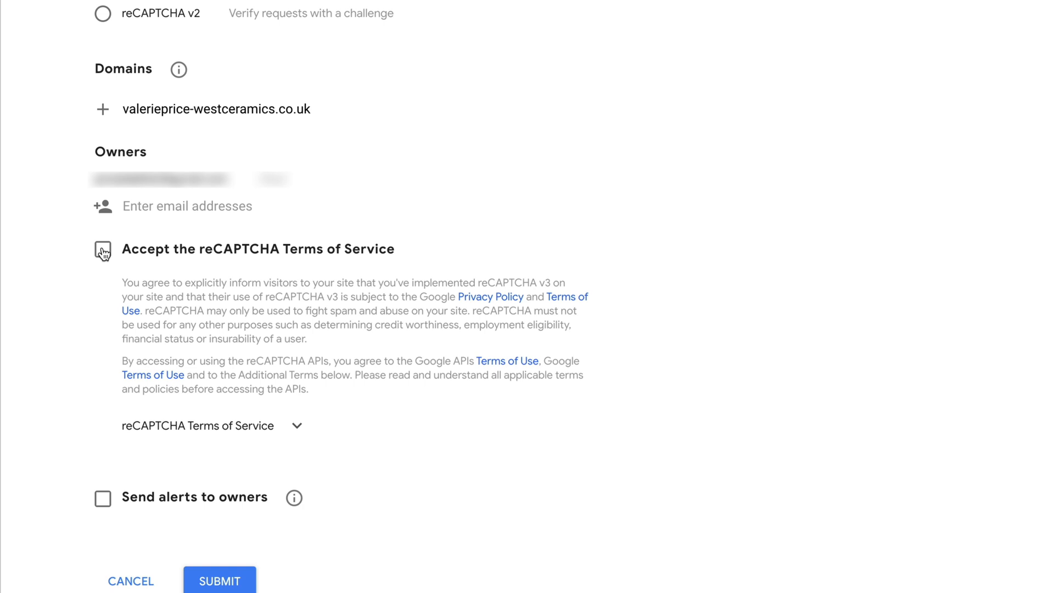
pyautogui.click(102, 249)
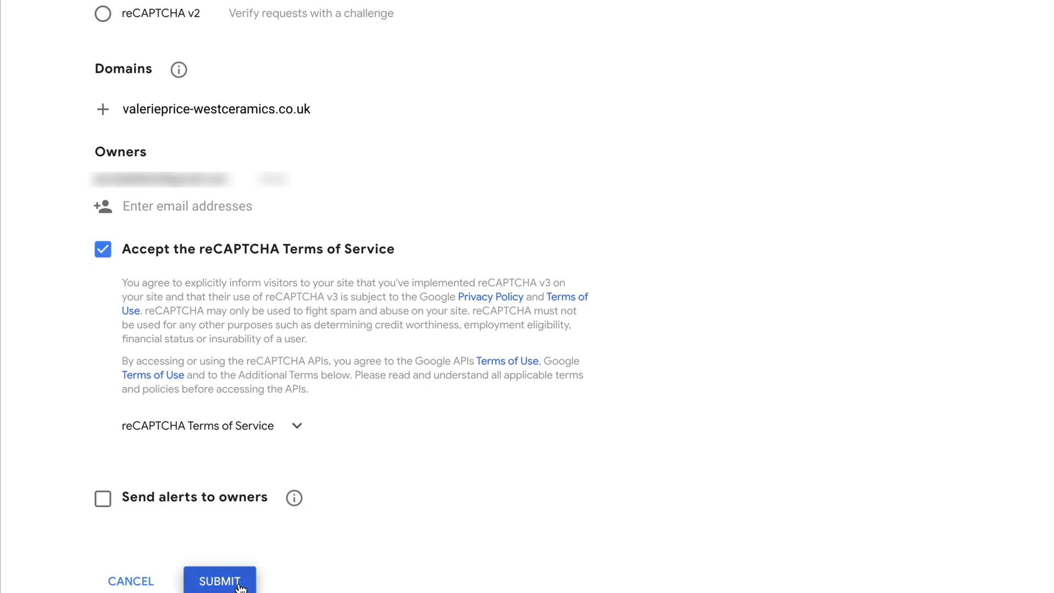
# Submit the registration so the ceramics site's site key and secret key are generated.
pyautogui.click(219, 580)
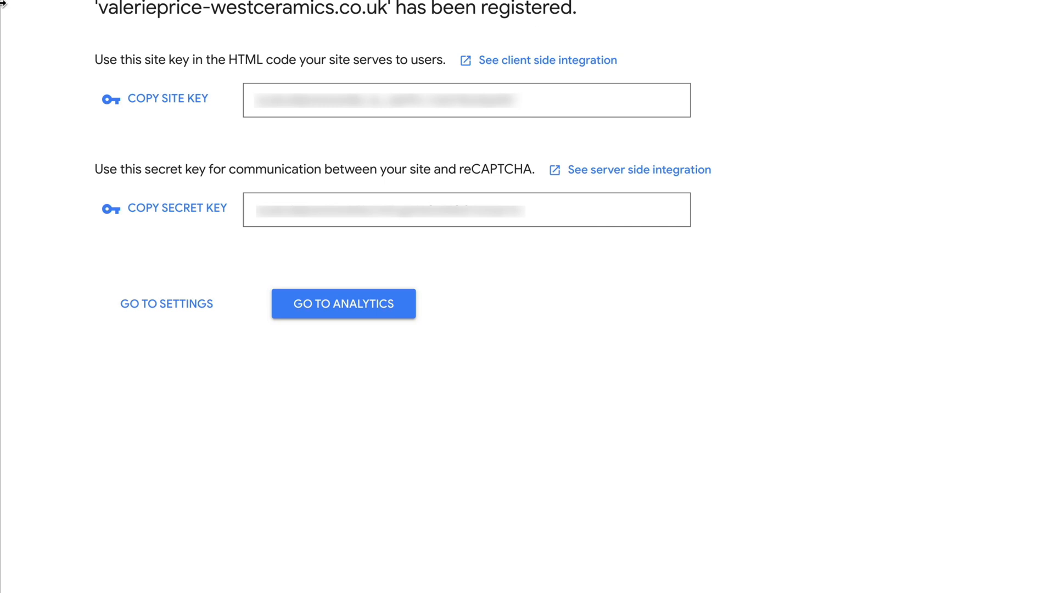
pyautogui.moveTo(176, 109)
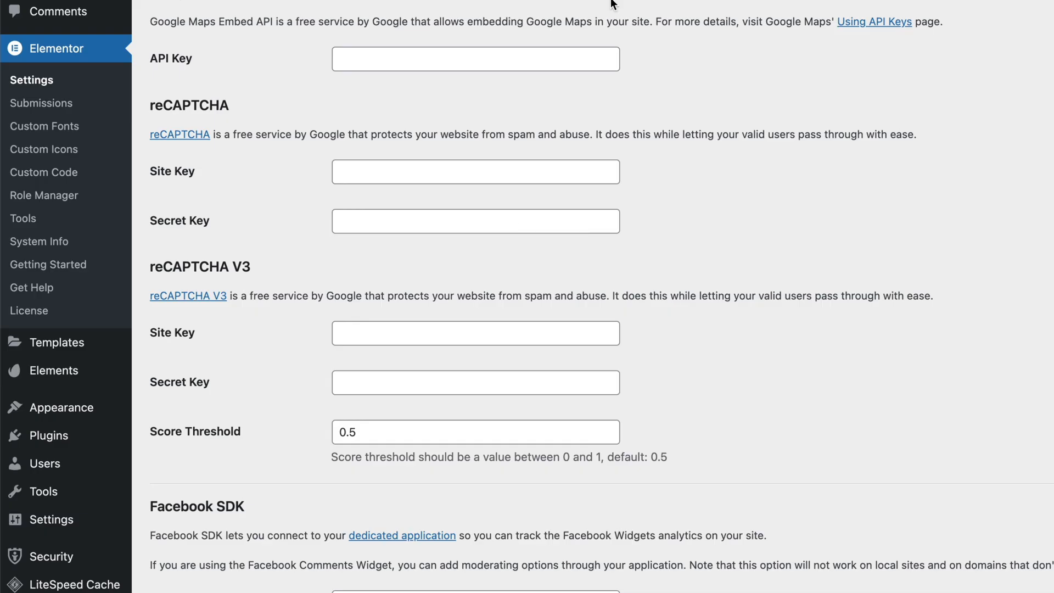
# Fill the reCAPTCHA V3 Site Key and Secret Key fields with the generated keys.
pyautogui.click(475, 331)
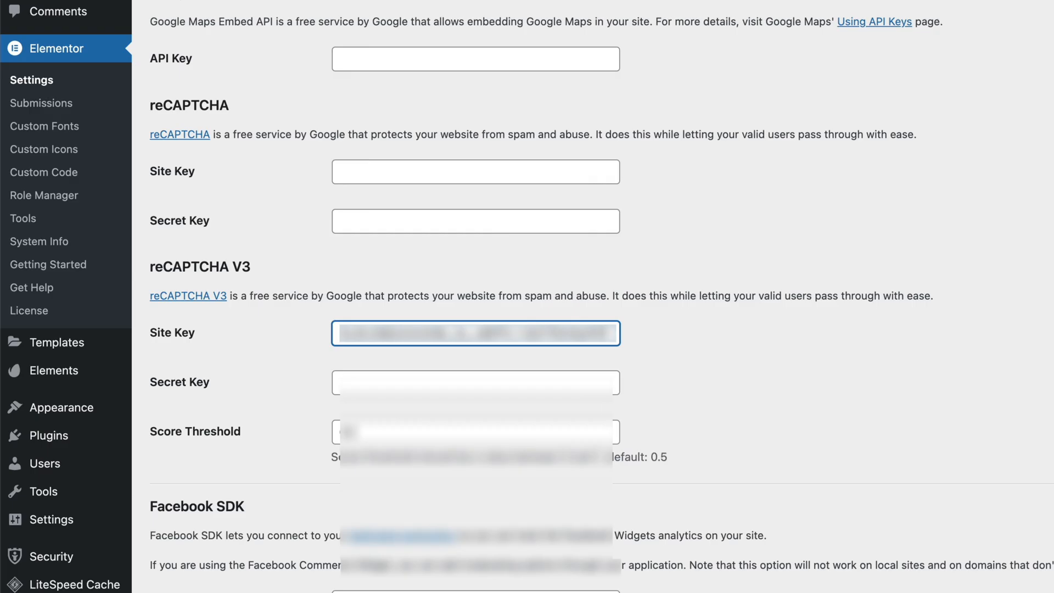
pyautogui.click(475, 382)
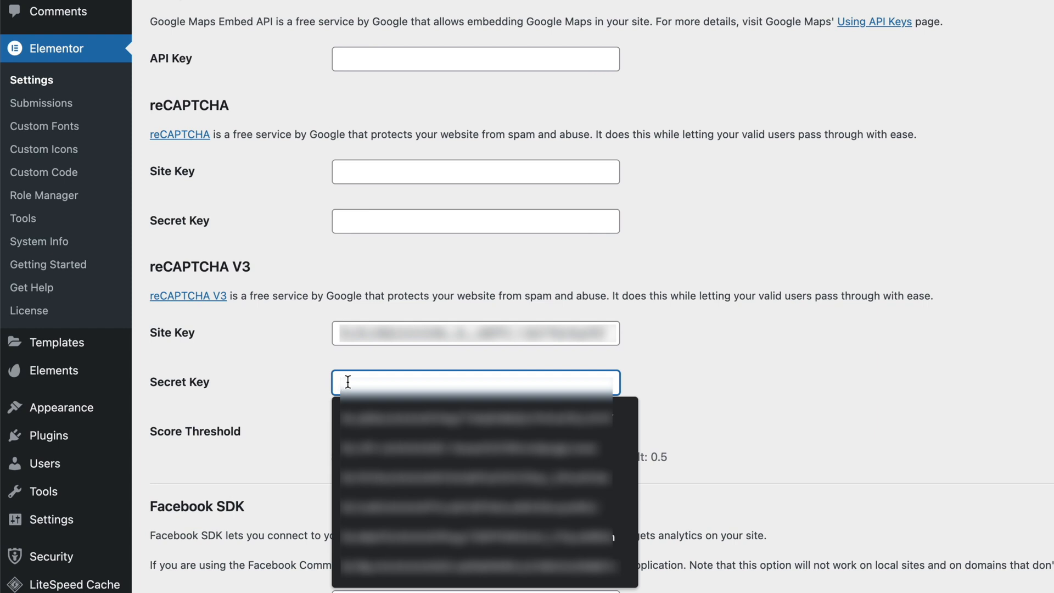
pyautogui.scroll(-3)
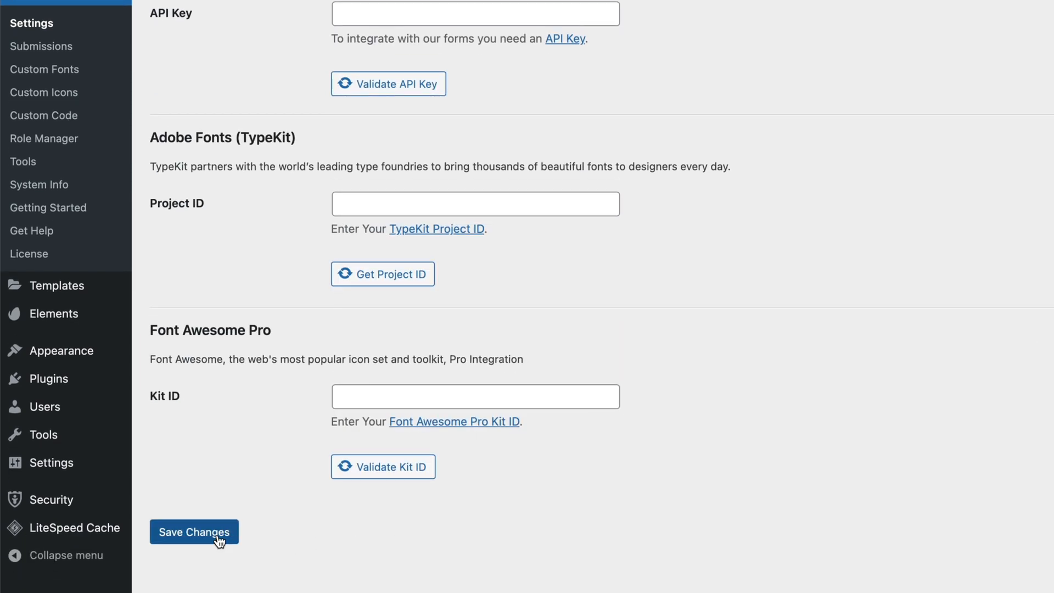
pyautogui.scroll(3)
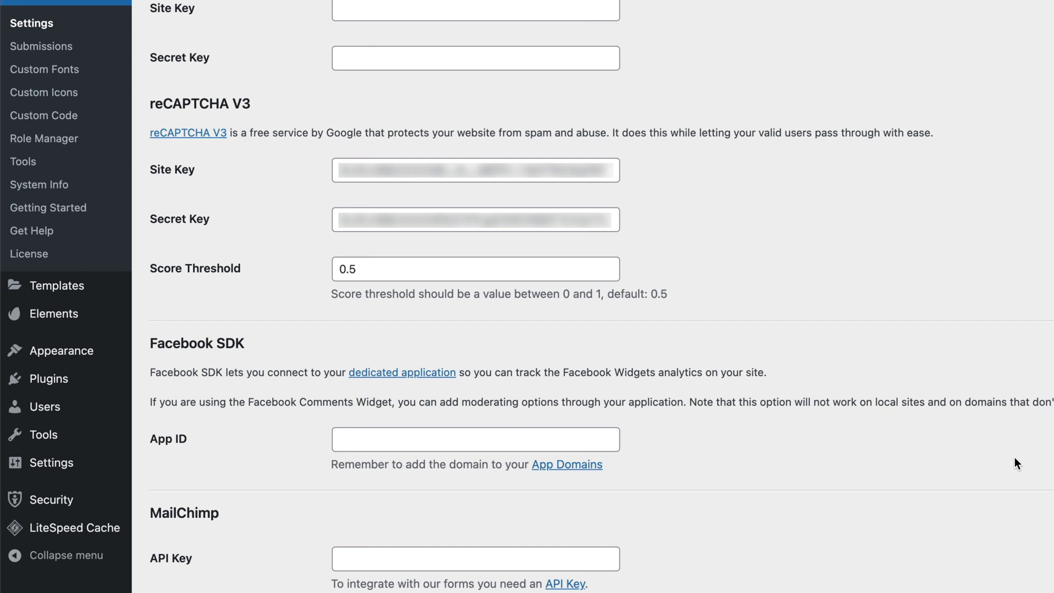